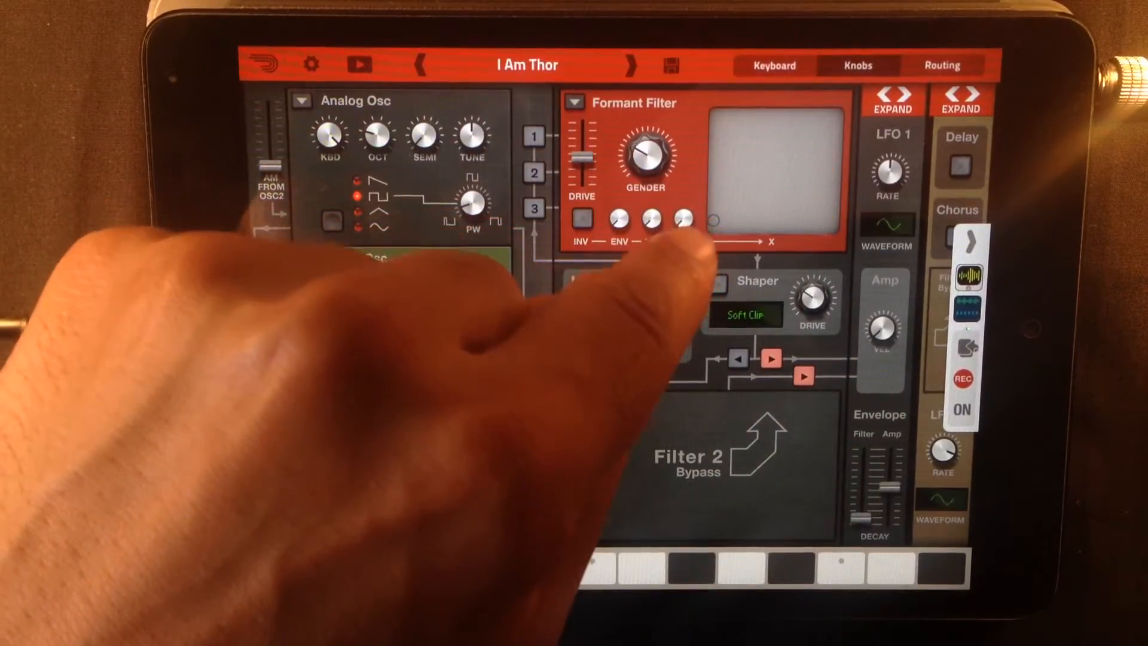
# - Switch the 'I Am Thor' patch from the Knobs panel to the Routing view
pyautogui.click(941, 65)
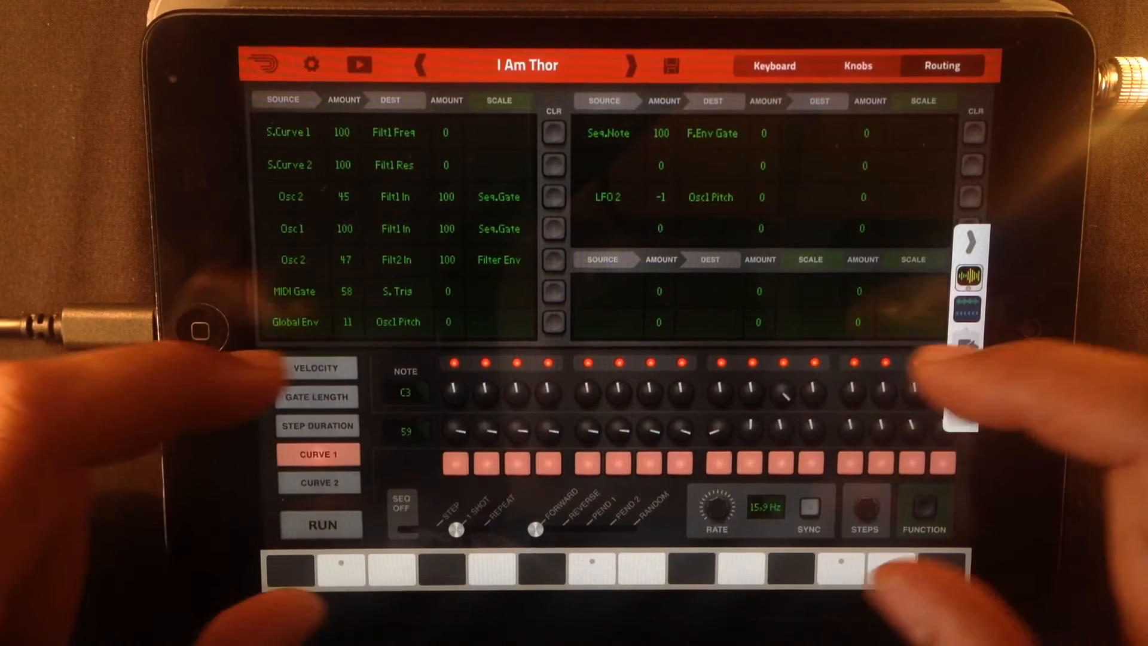
pyautogui.click(967, 358)
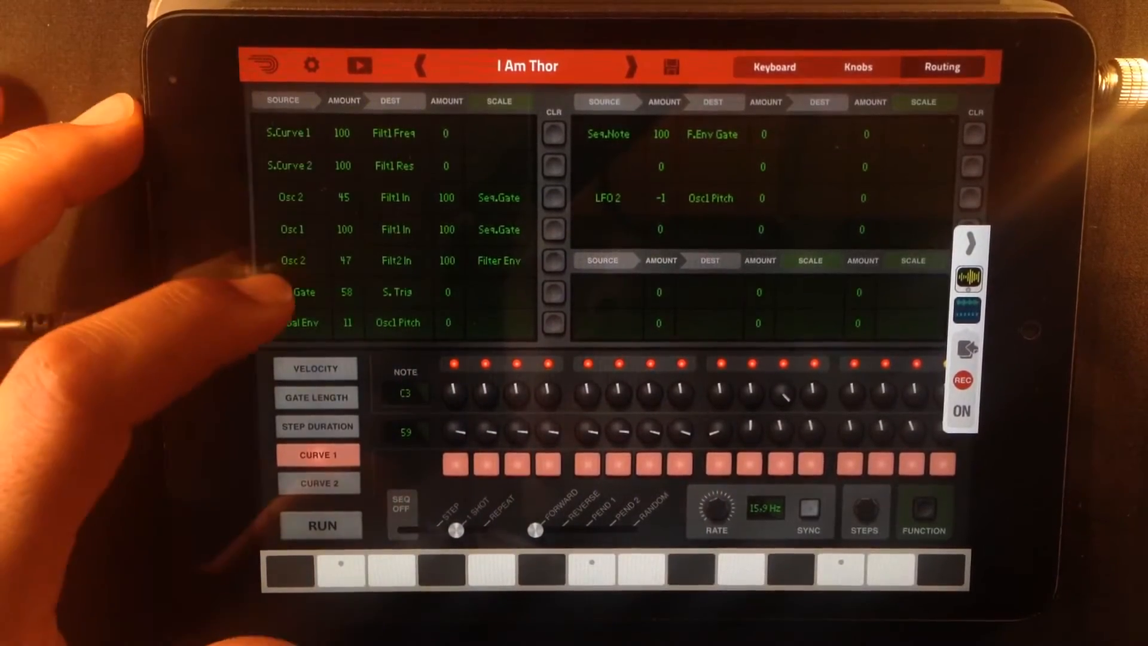
pyautogui.click(293, 291)
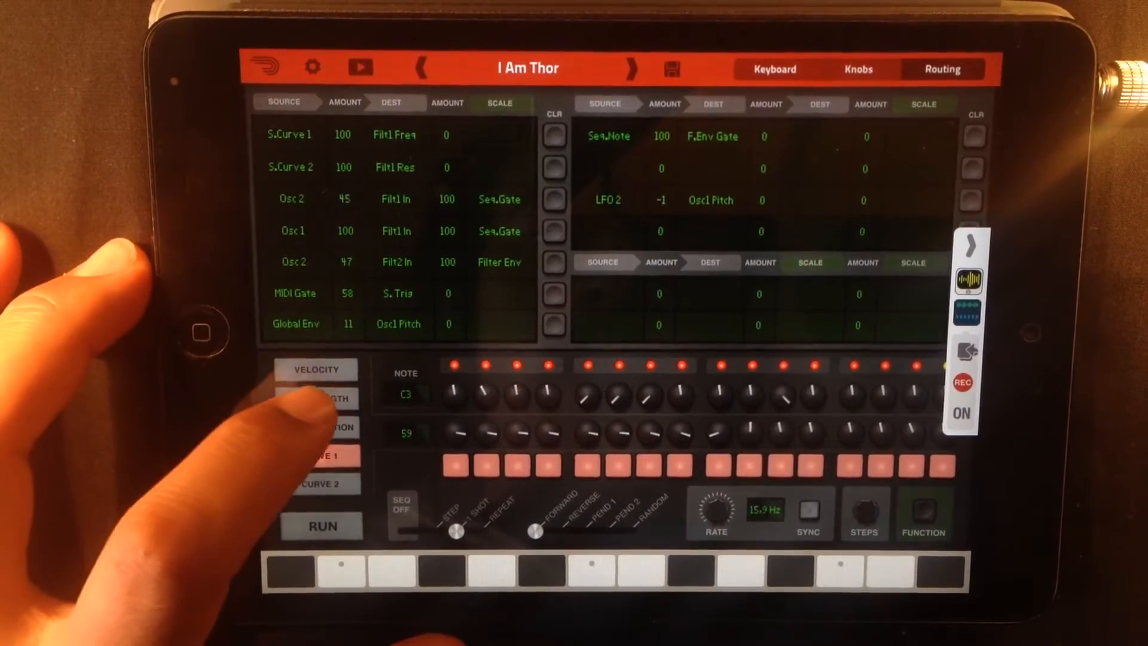
# - Display the Gate Length row, reading 100%, in the step sequencer
pyautogui.click(316, 397)
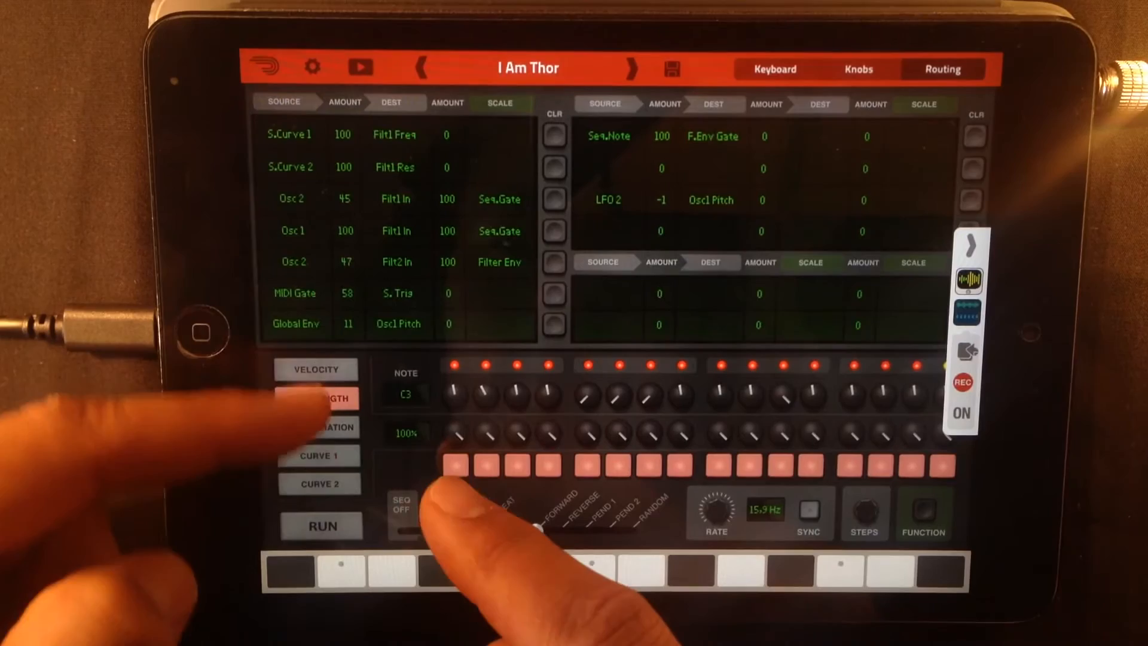
pyautogui.click(320, 485)
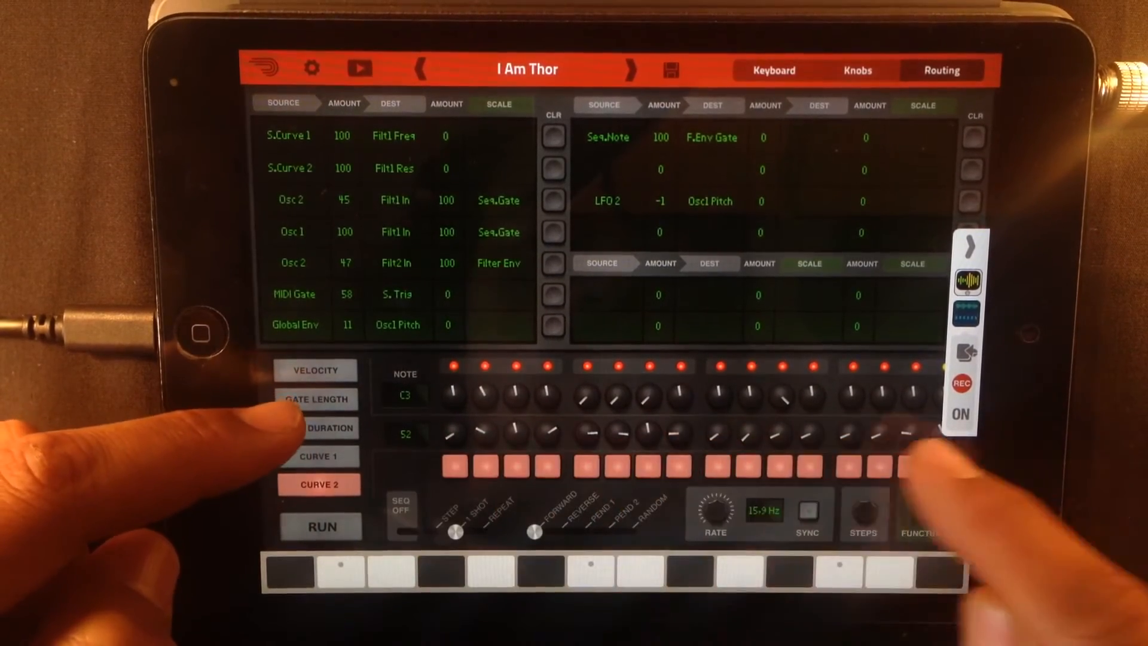
pyautogui.click(316, 399)
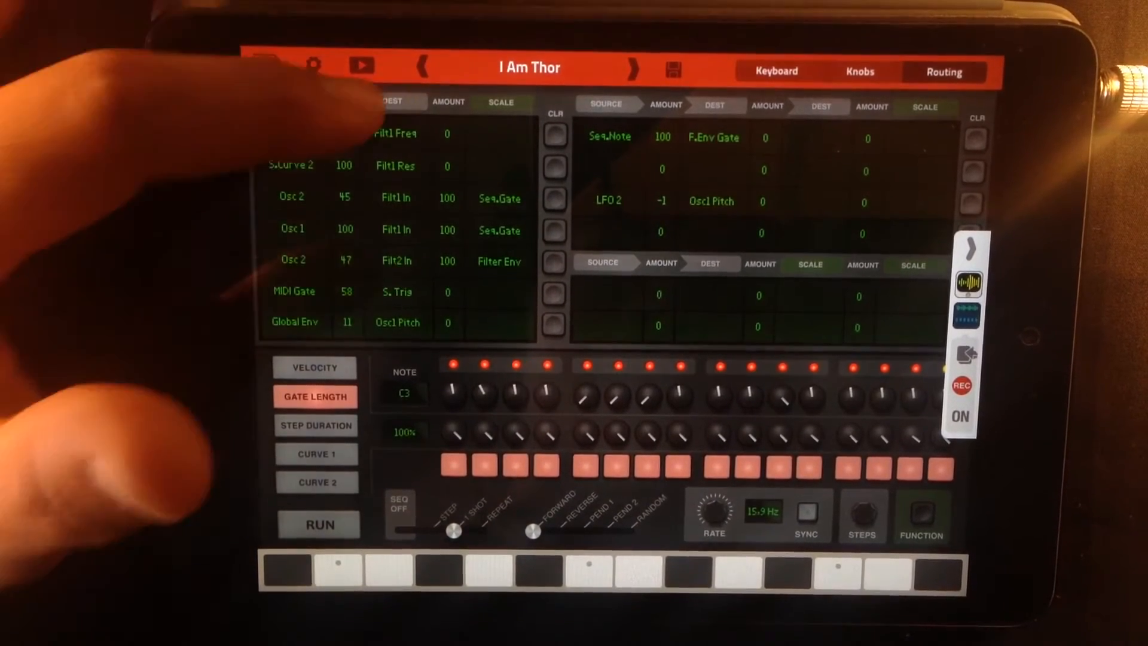
# - Return to the Routing view and show the sequencer's Velocity row, reading 103
pyautogui.click(395, 133)
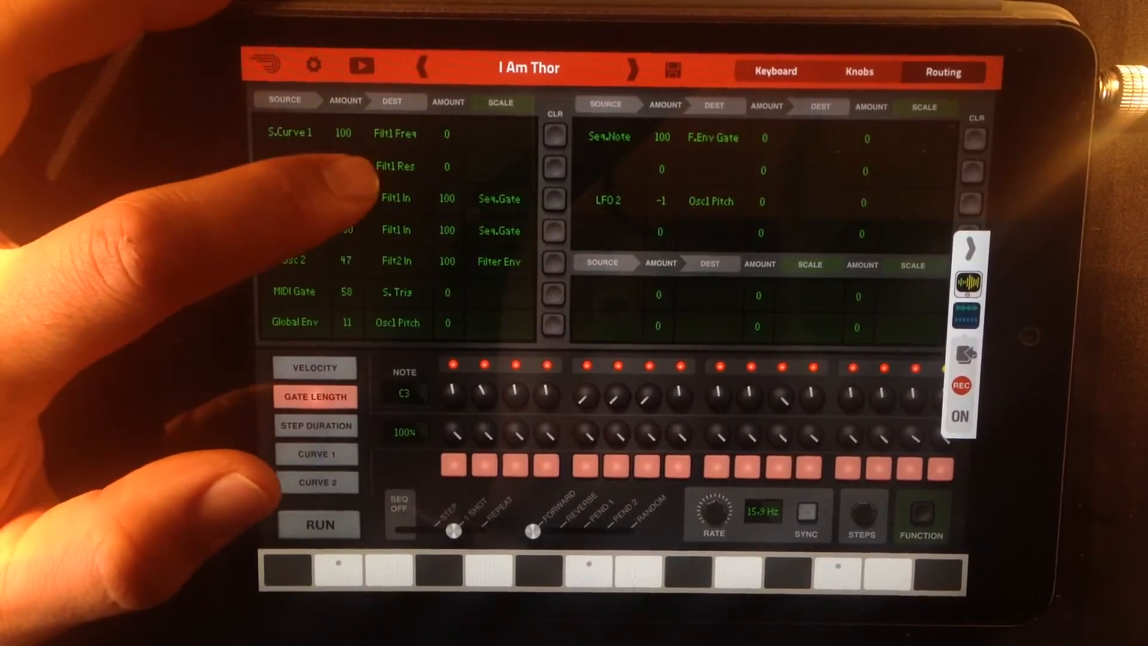
pyautogui.click(395, 166)
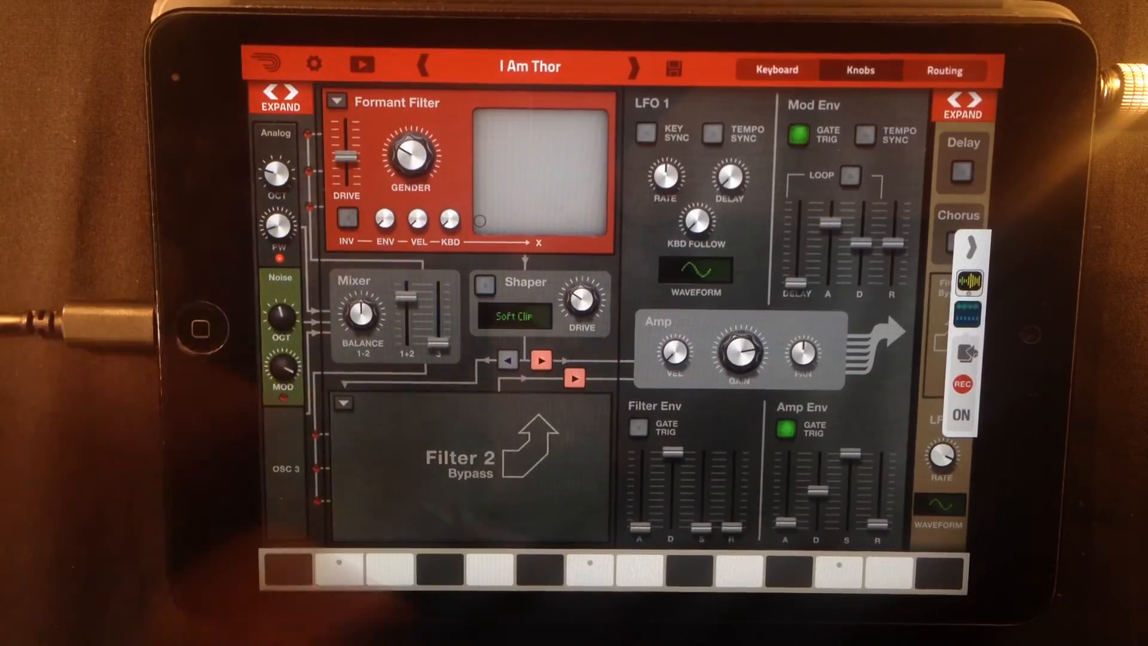
pyautogui.click(944, 70)
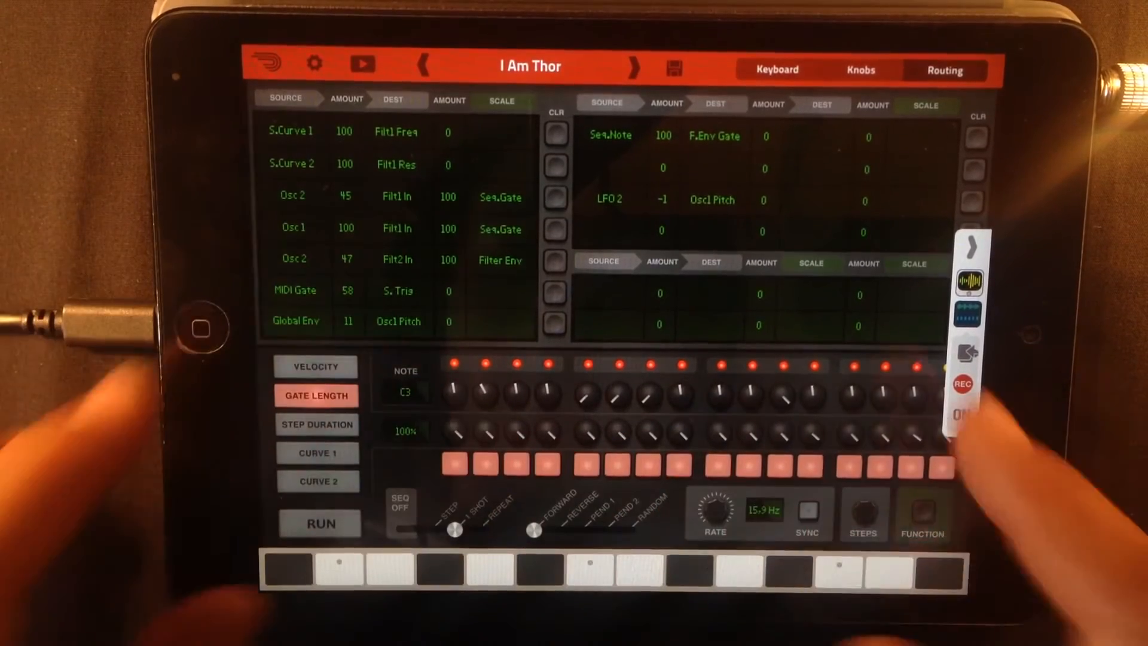
pyautogui.click(317, 453)
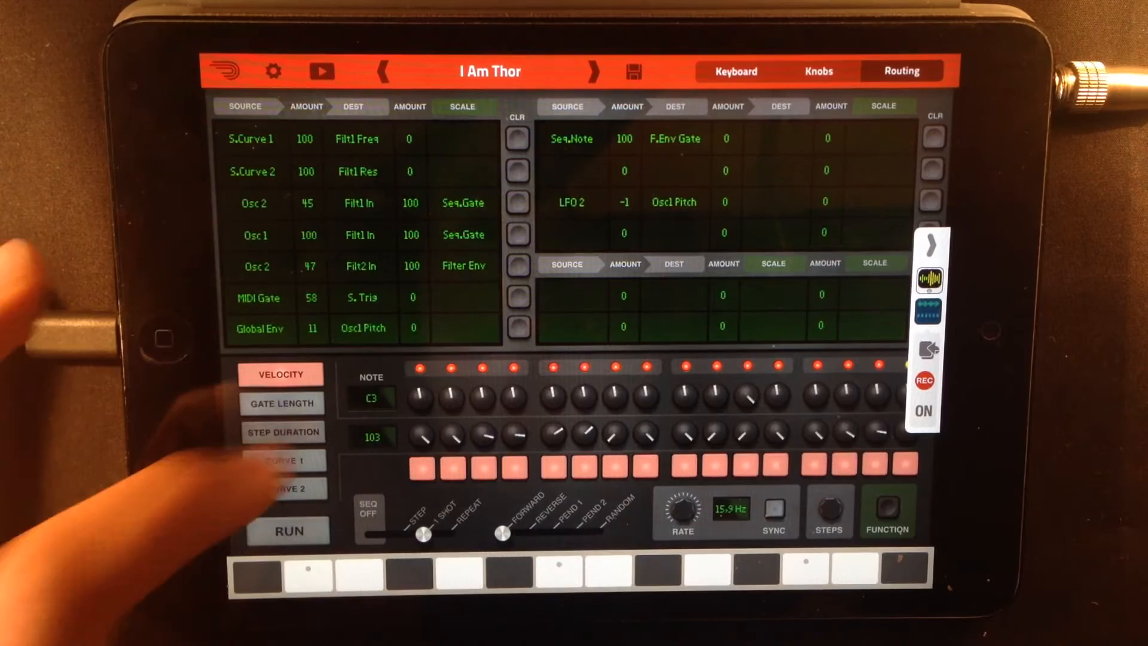
# - Display the Step Duration row, reading 4/1, in the step sequencer
pyautogui.click(283, 432)
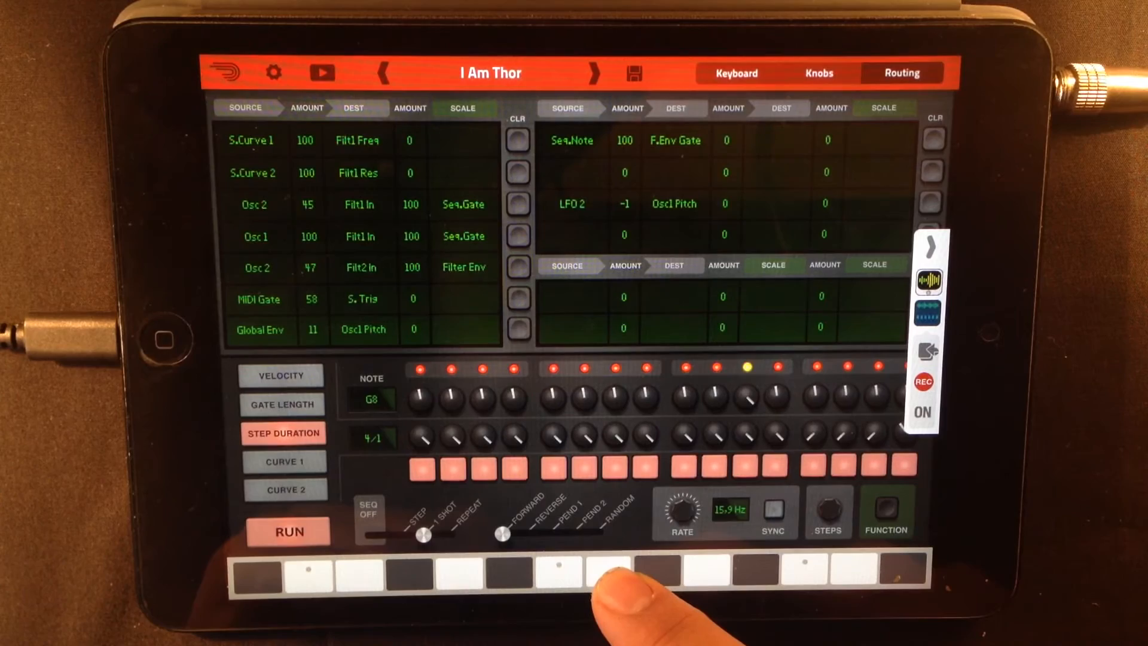
# - Play a note to trigger the running step sequence
pyautogui.click(283, 461)
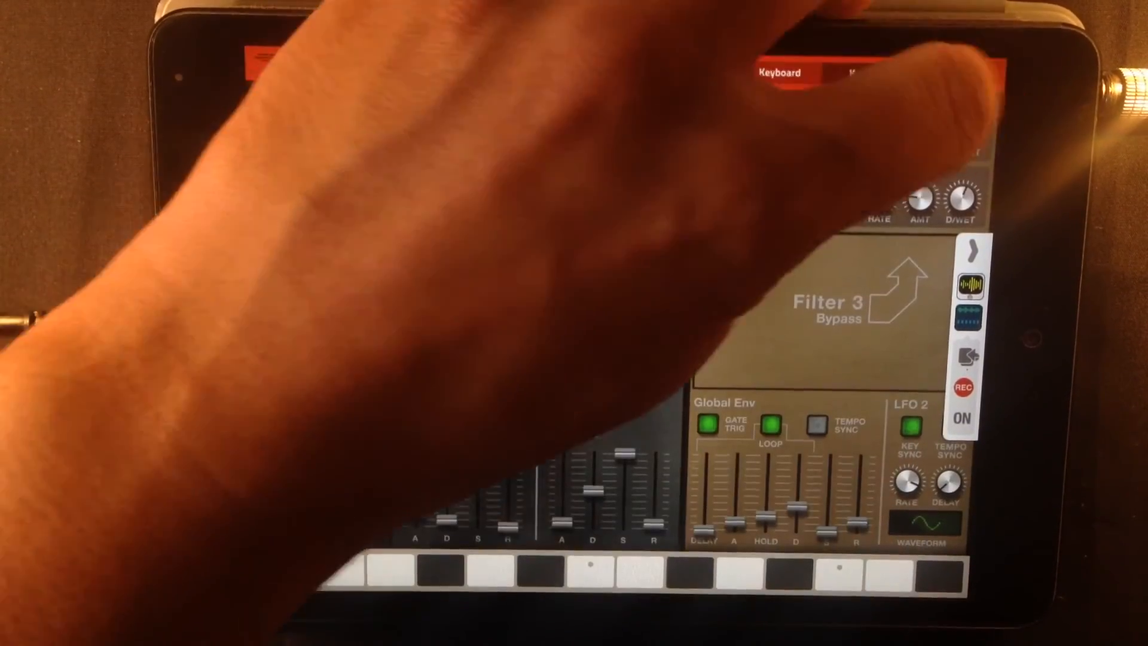
# - Open the Sound Bank patch list with 'I Am Thor' highlighted
pyautogui.click(946, 74)
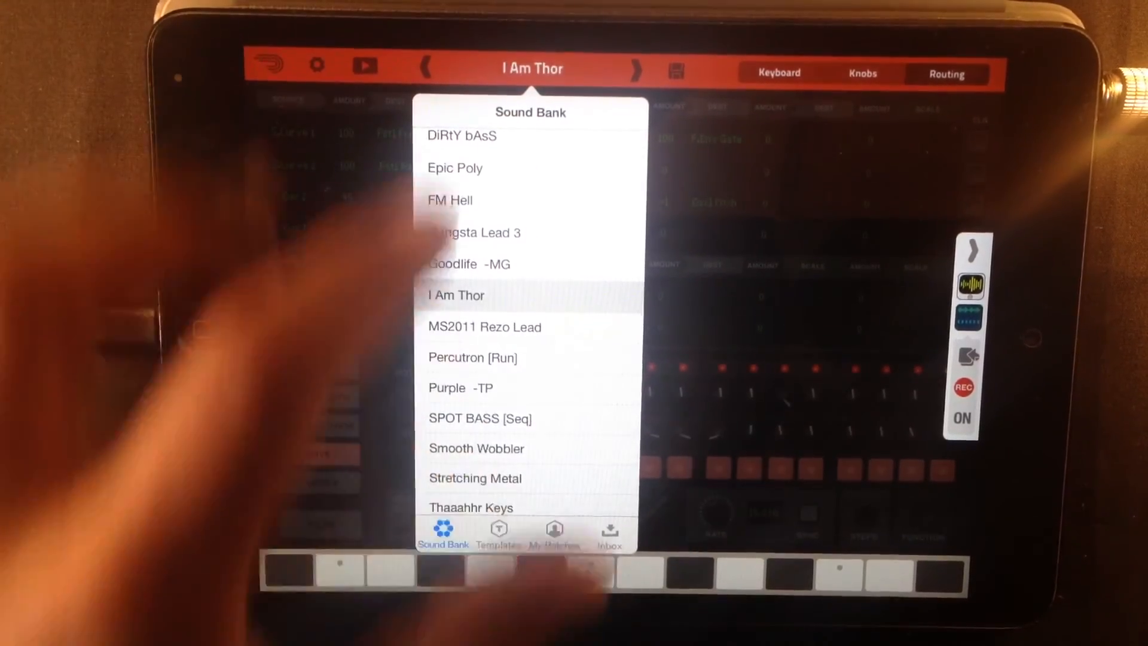
# - Close the Sound Bank list, returning to the routing view with Curve 1 at 59
pyautogui.click(455, 295)
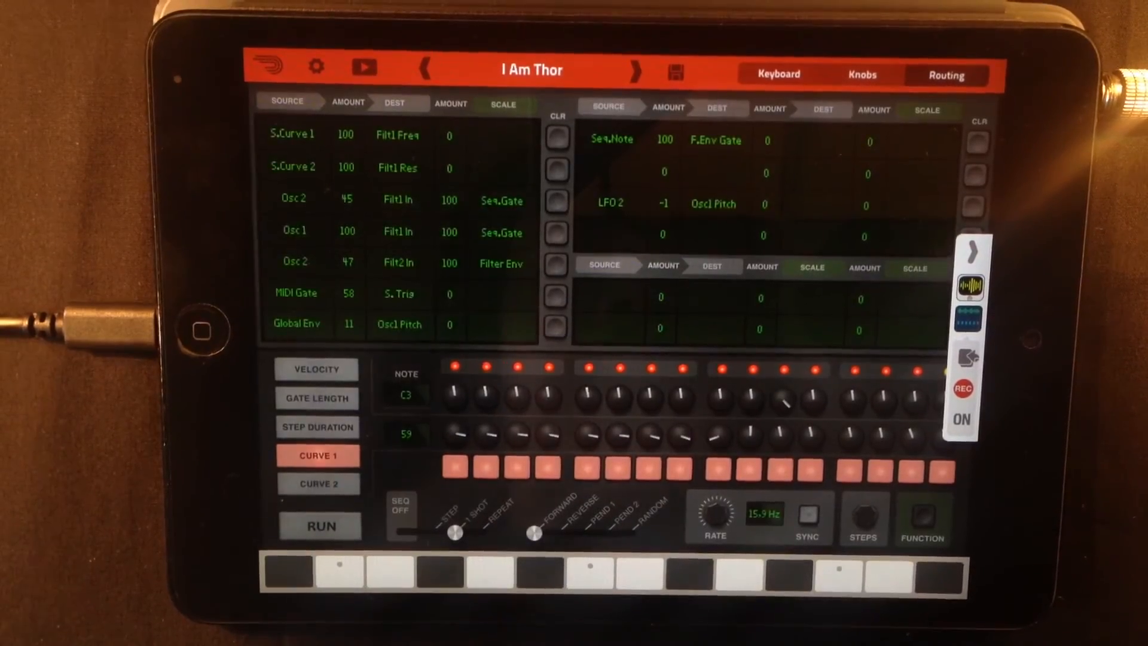